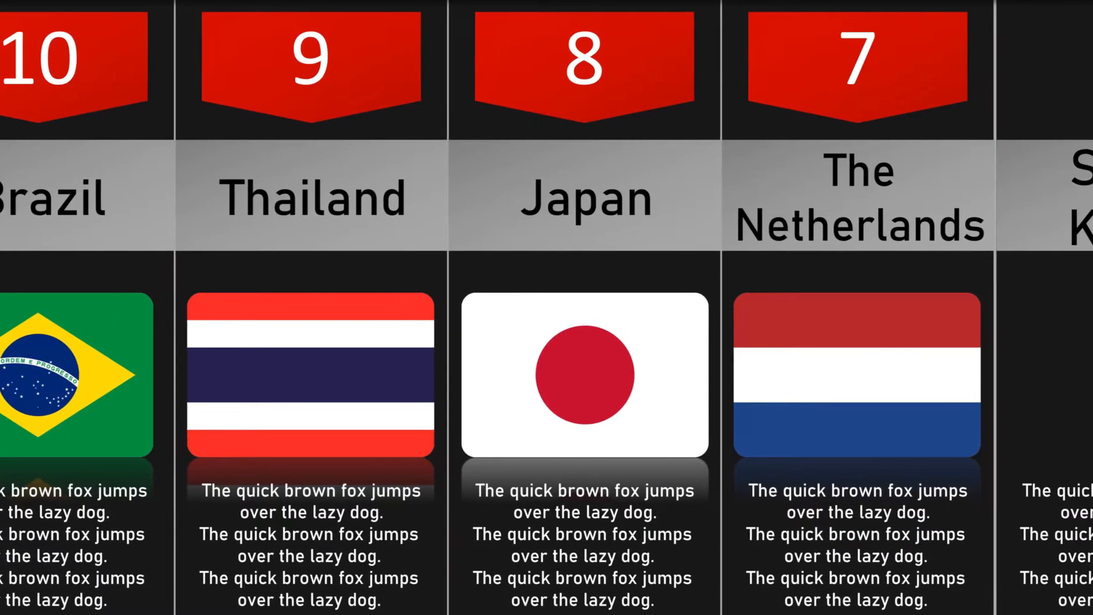
Step: Open the Comparison videos folder from the shared PowerPoint Template folder in Dropbox
scroll("left", 3)
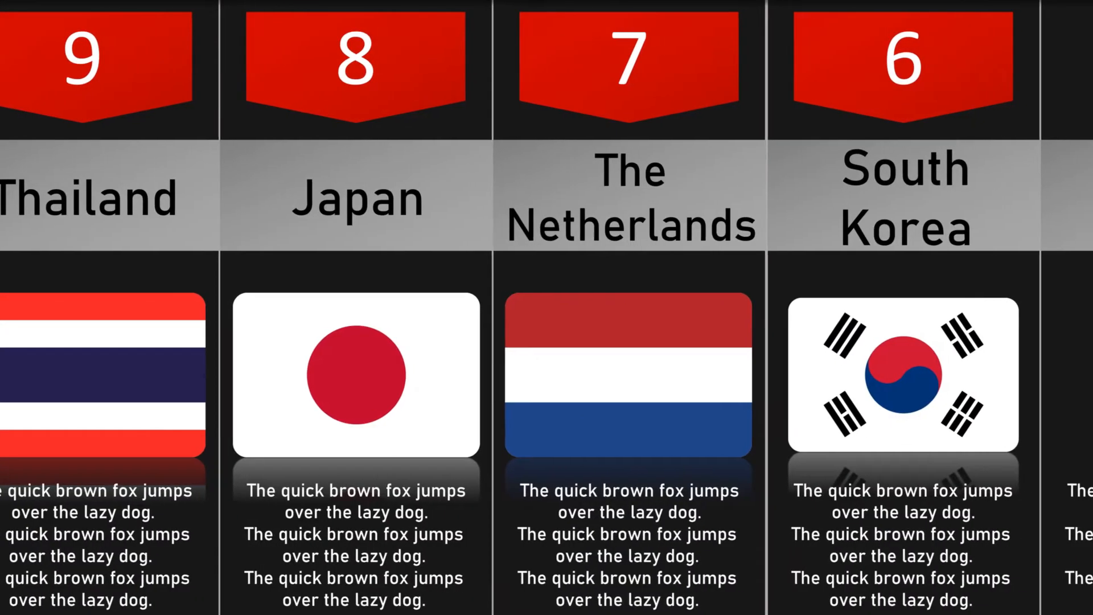
scroll("left", 3)
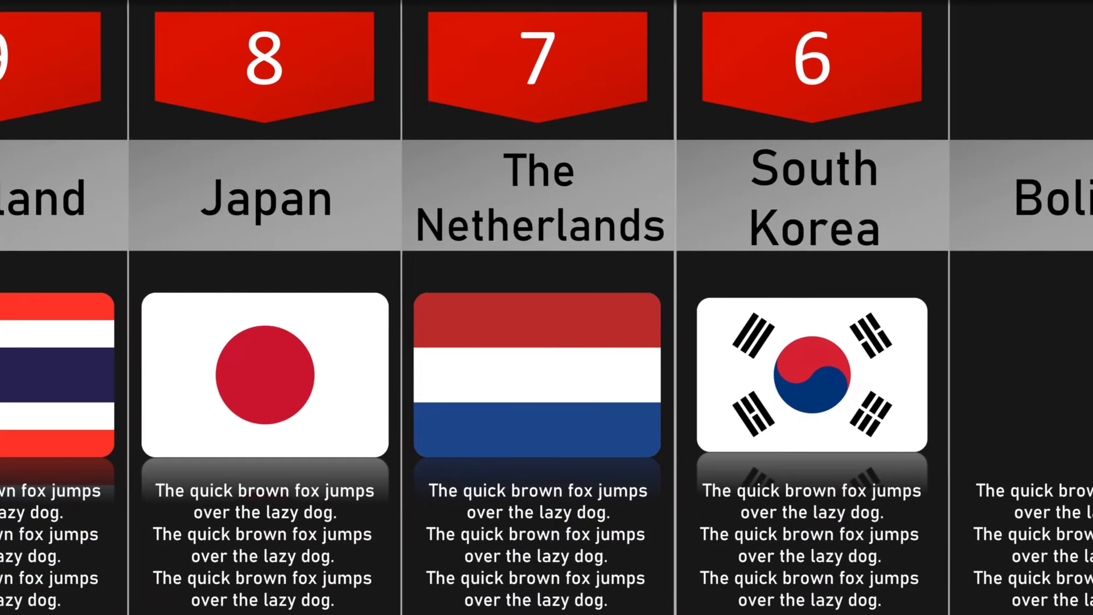
left_click(208, 10)
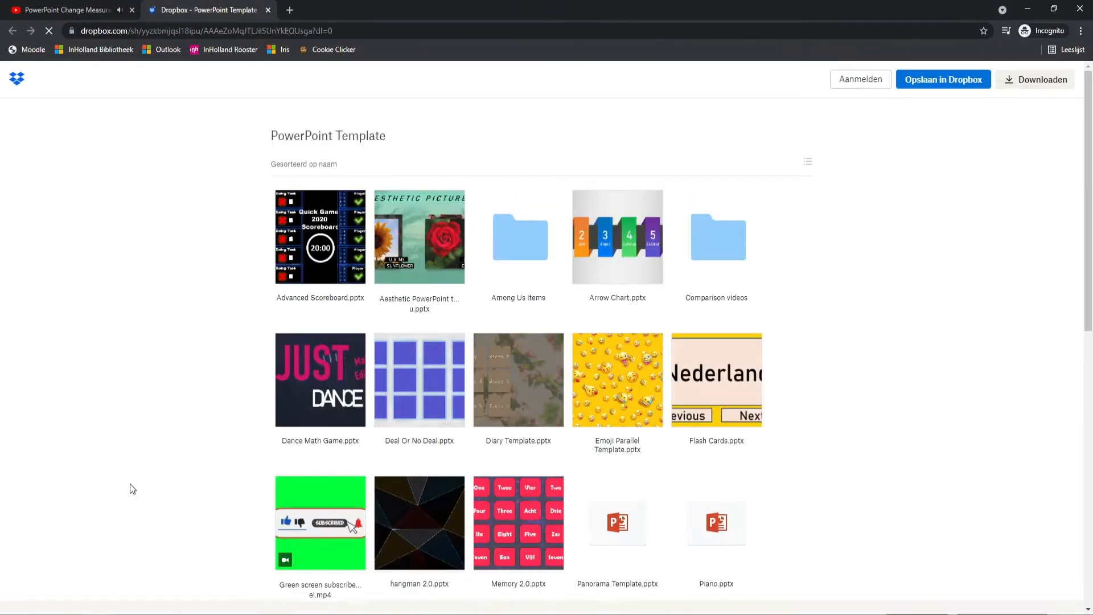
double_click(716, 236)
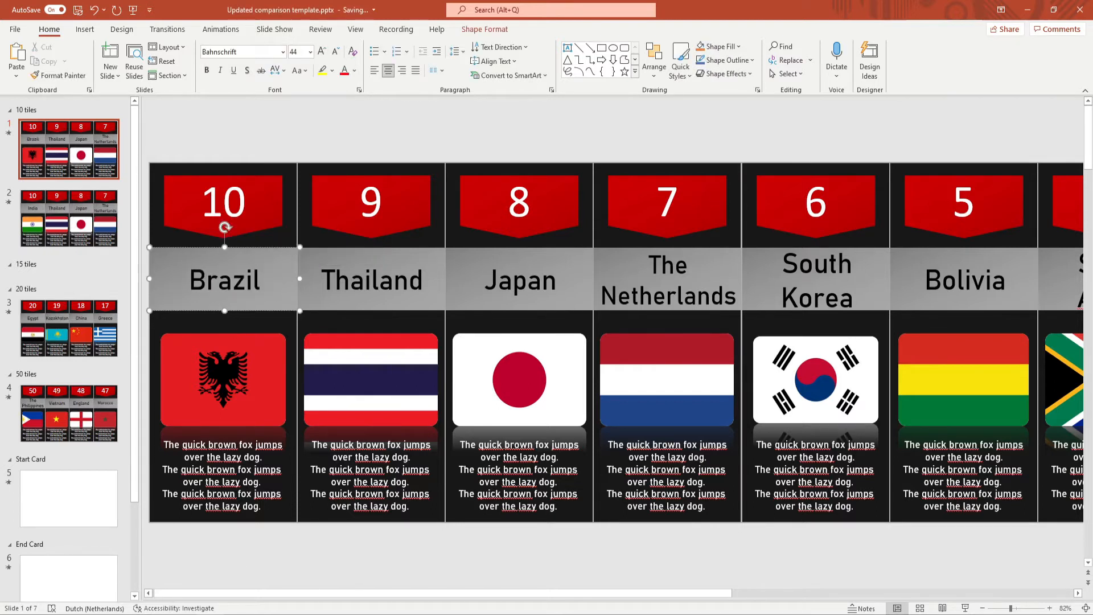
Step: Swap the first tile's Albanian flag for Brazil's flag, then zoom out to all ten tiles
right_click(223, 379)
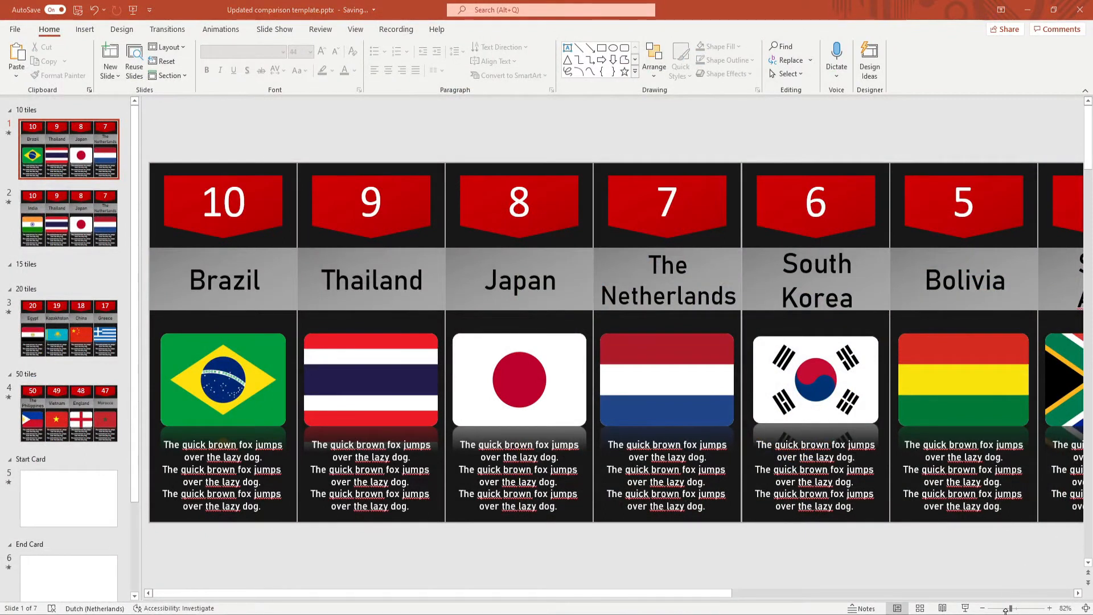
left_click(981, 608)
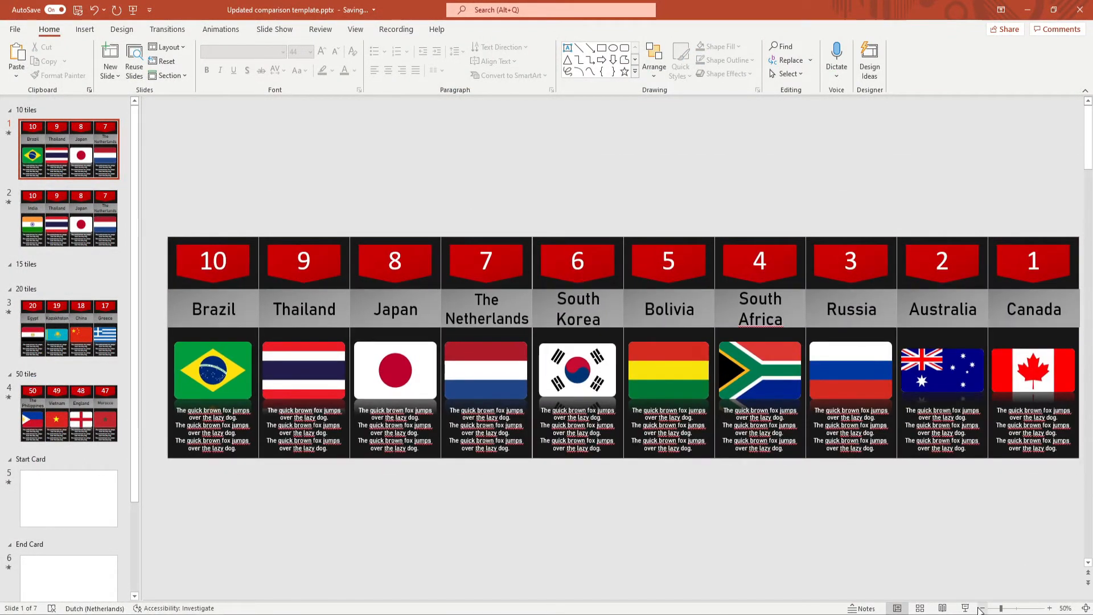
mouse_move(980, 607)
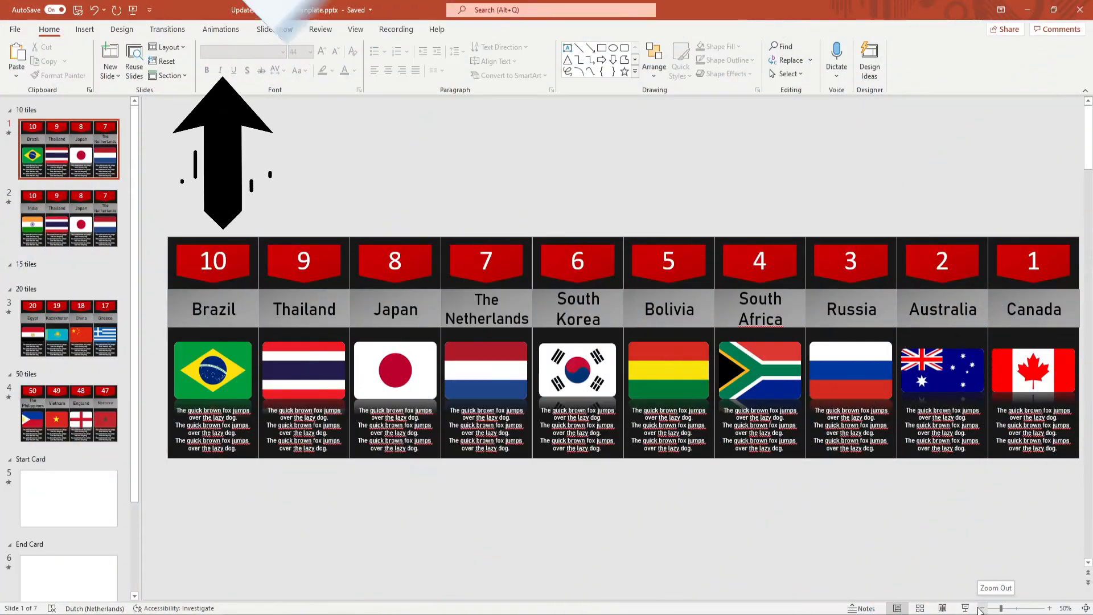
Step: Give the motion path scroll animations a 36-second duration and a 4-second delay
left_click(220, 29)
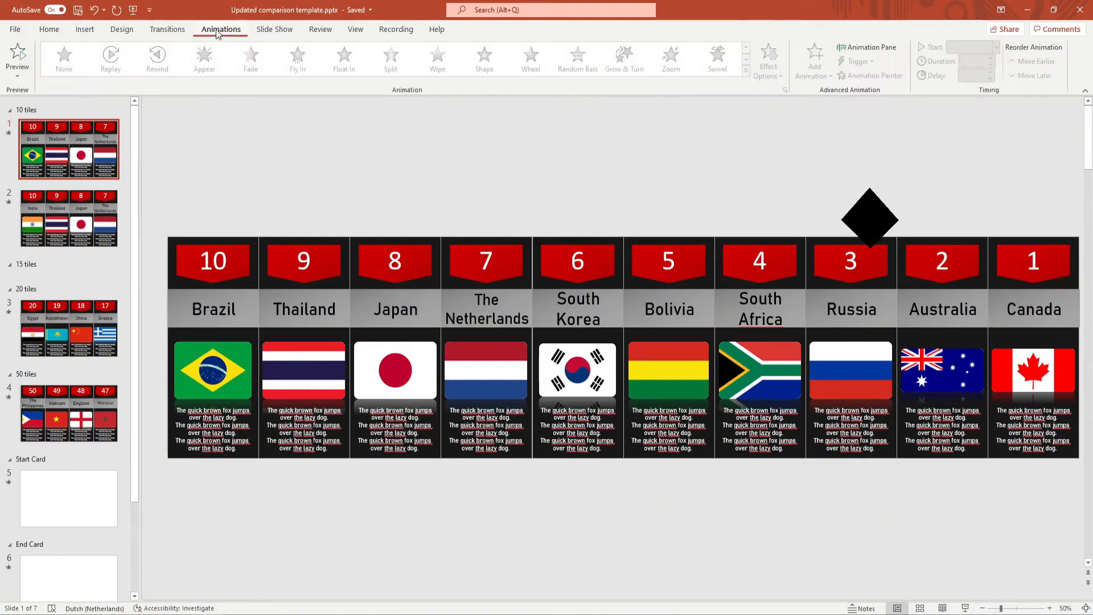
left_click(867, 47)
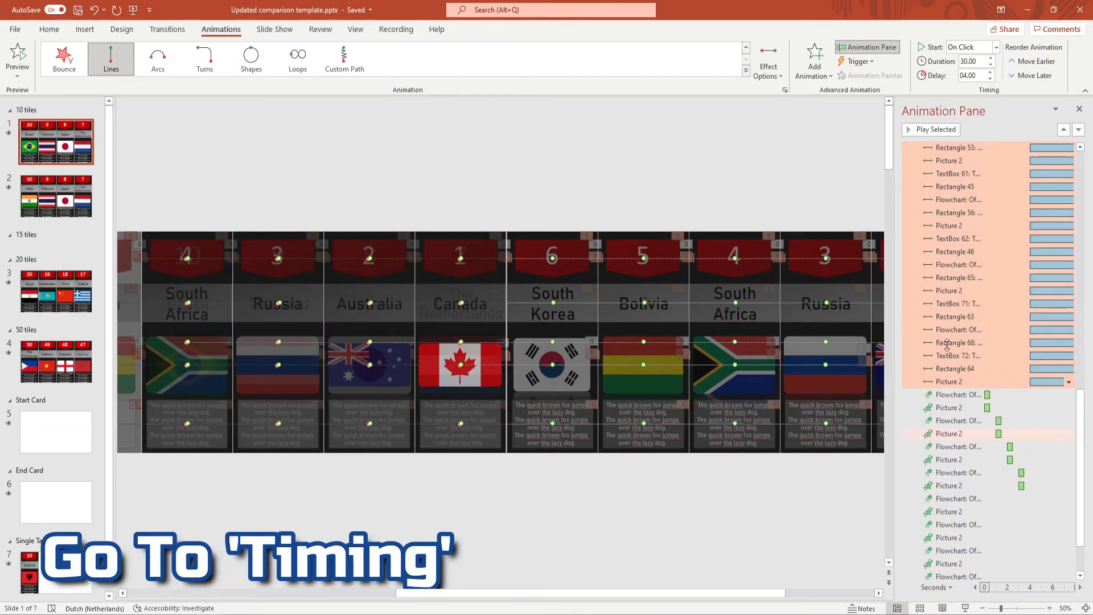
right_click(983, 315)
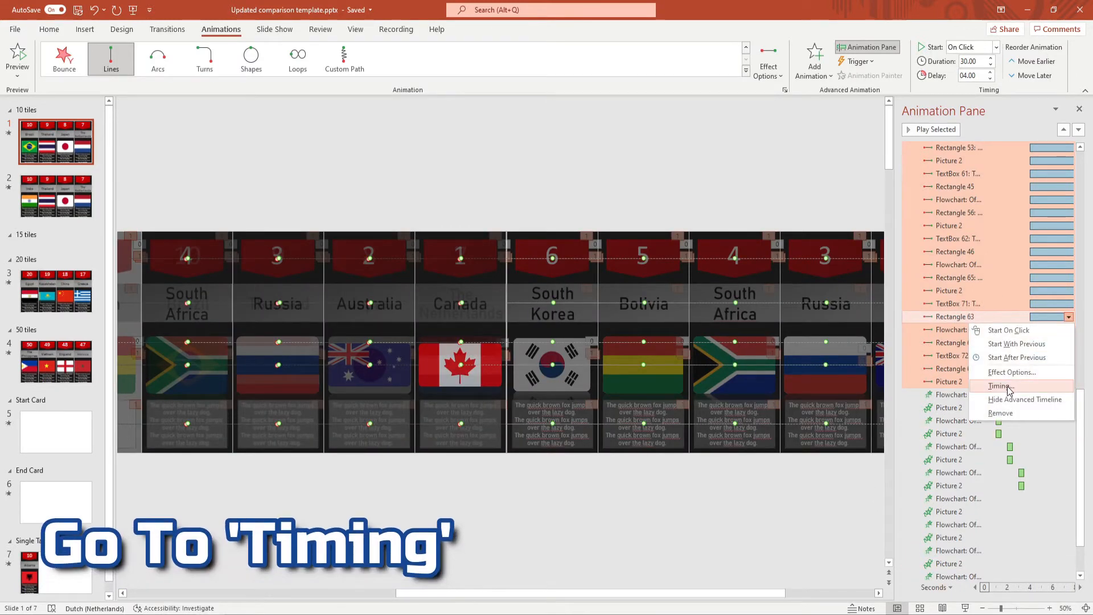
left_click(999, 385)
type("36")
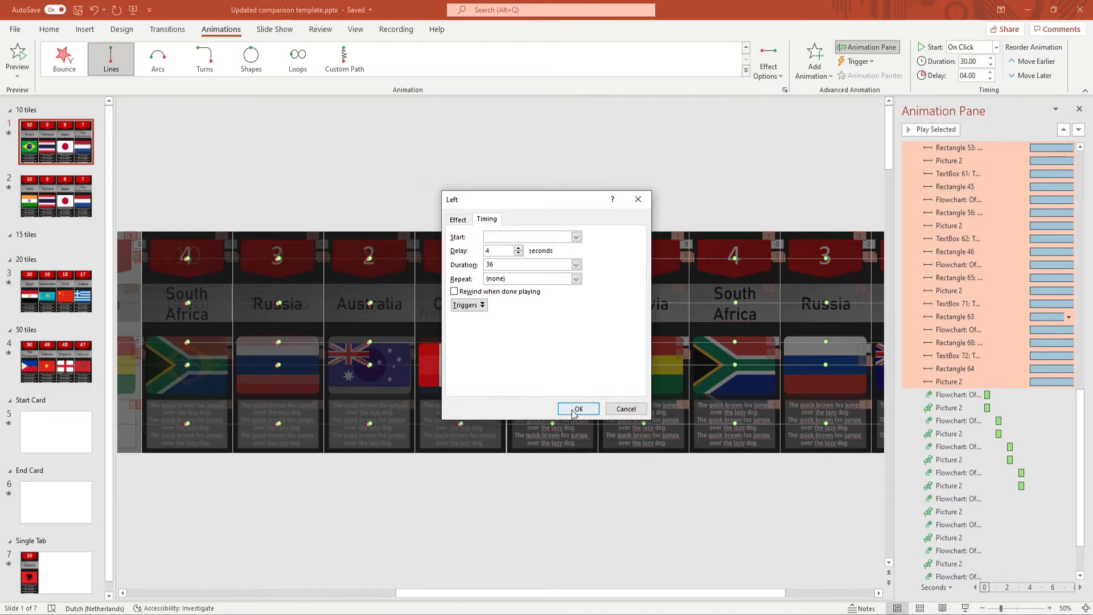
left_click(578, 409)
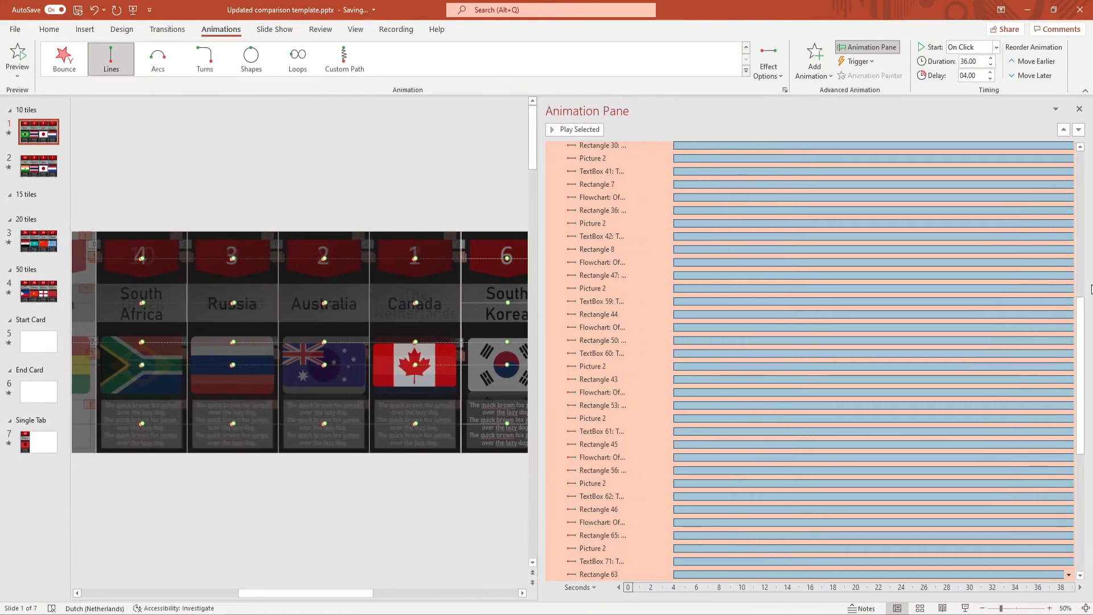
Step: Work down the Animation Pane's Zoom animation pairs, adding the per-tab time to each pair's delay
scroll("down", 3)
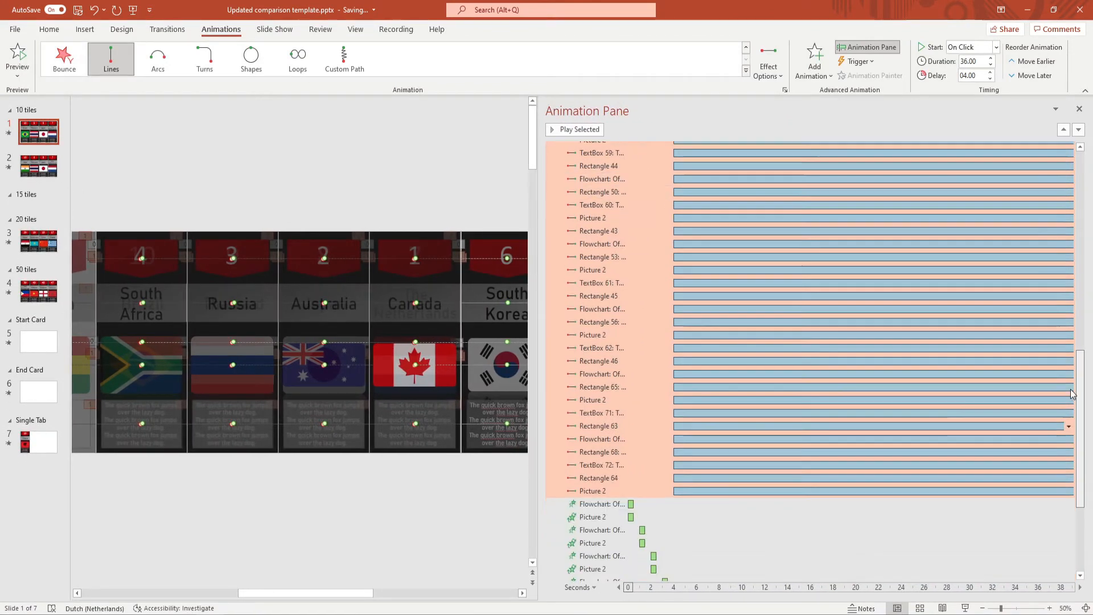
scroll("down", 3)
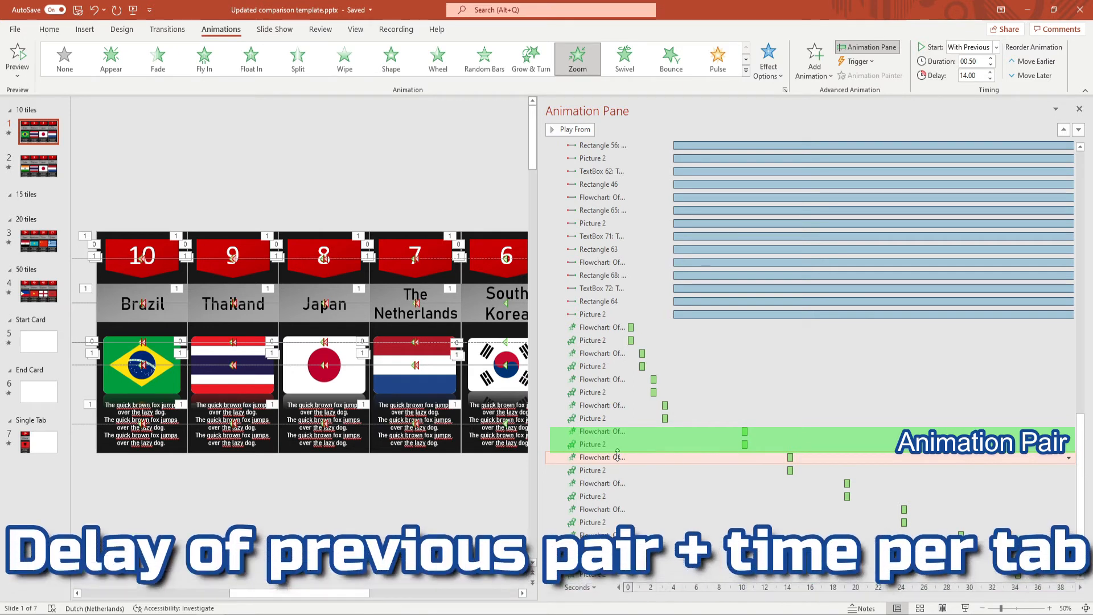
scroll("down", 3)
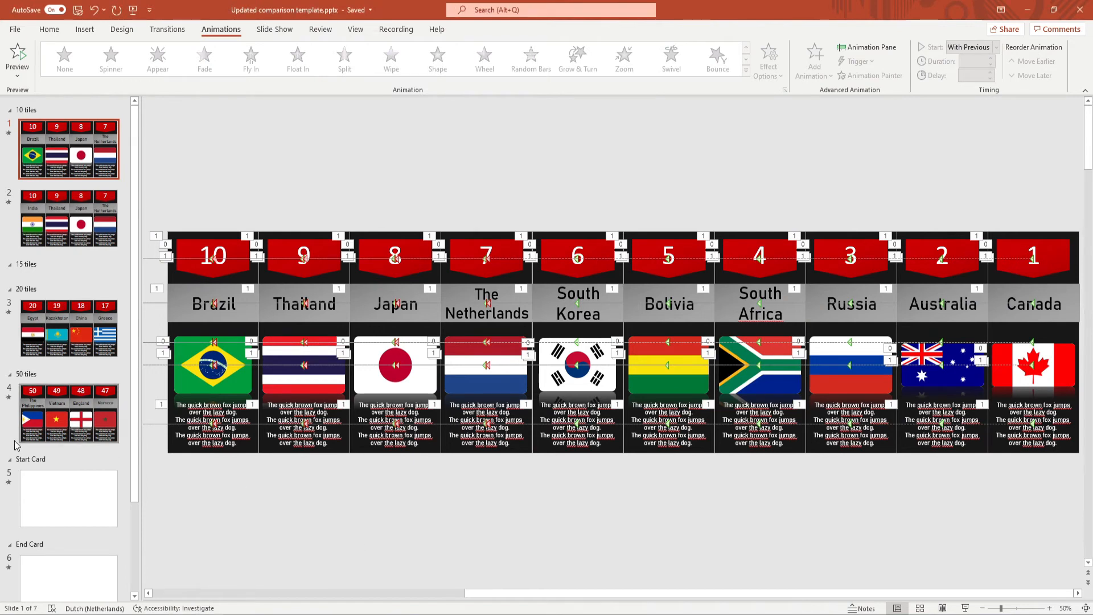
Step: Copy the Start Card slide's title box and paste it onto slide 1
left_click(68, 497)
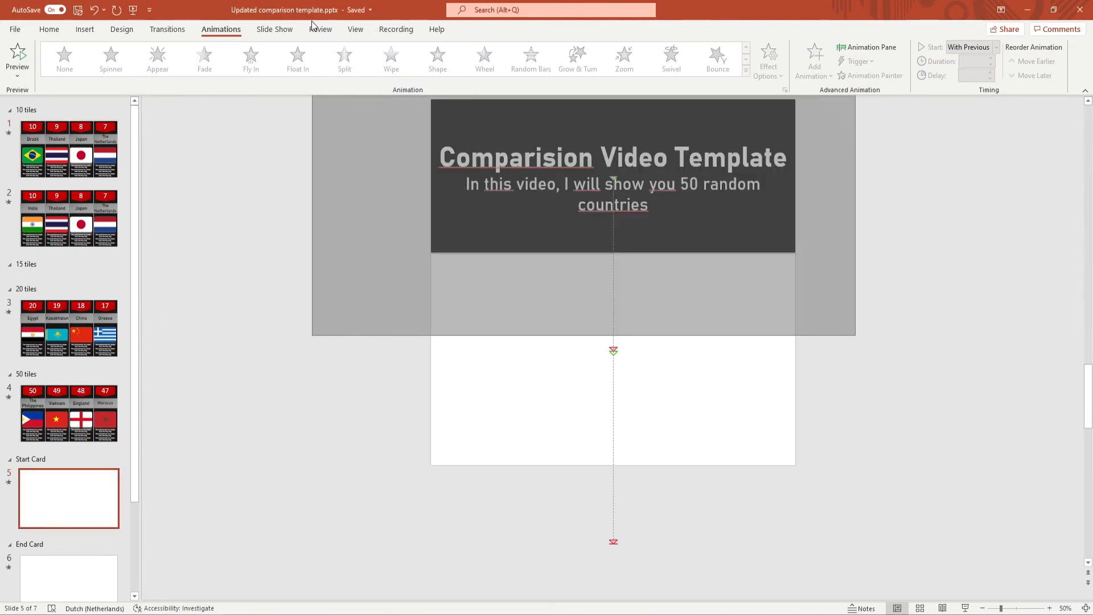
left_click(612, 174)
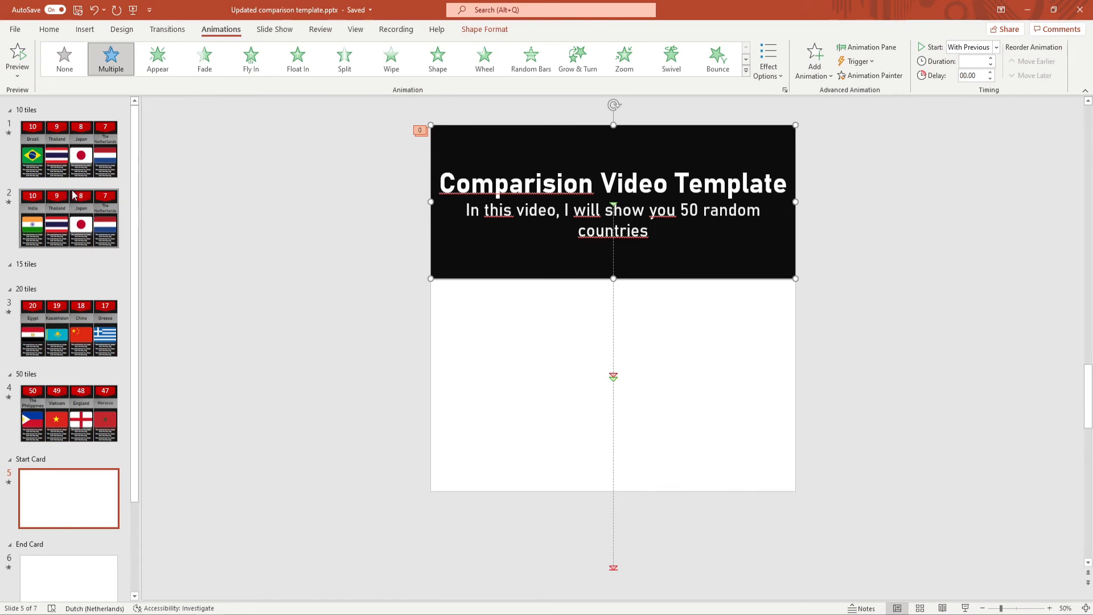
left_click(69, 148)
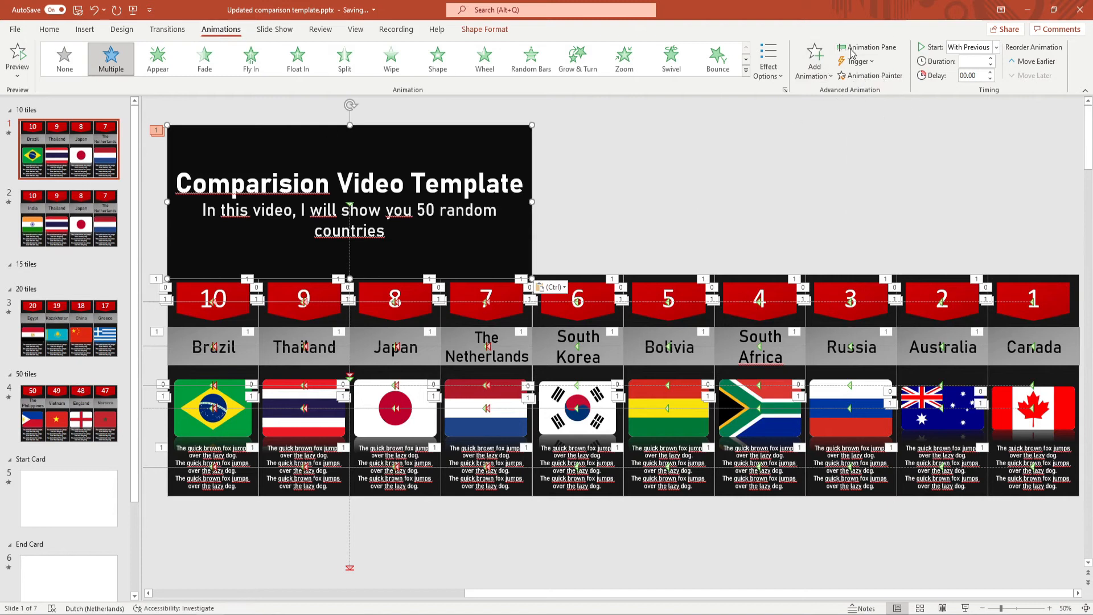
left_click(867, 47)
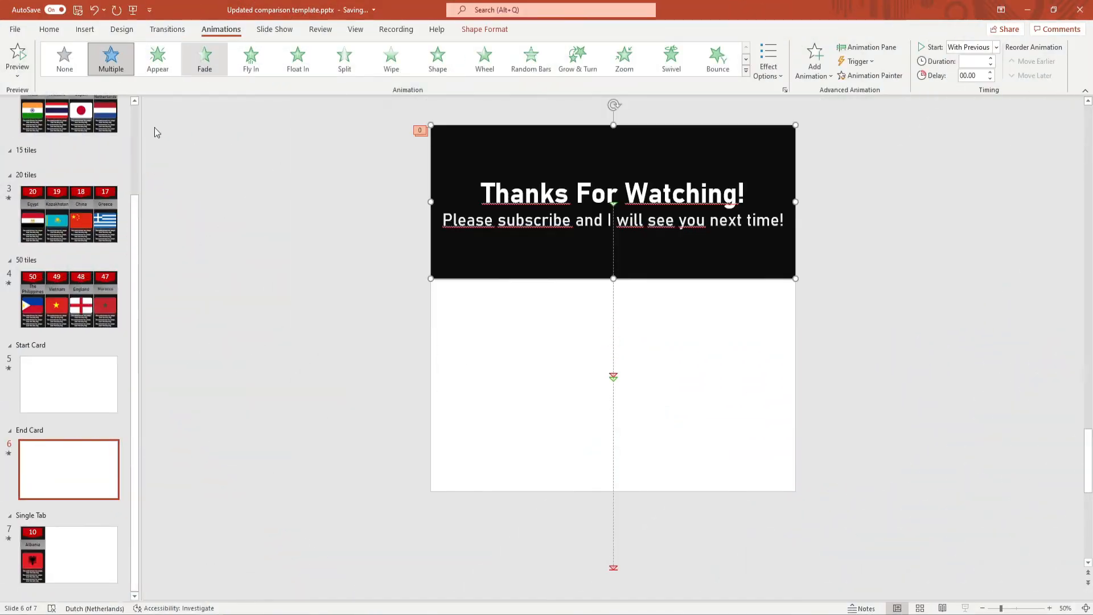
Step: Paste the Thanks For Watching card on slide 1 and set its animation to Start After Previous
left_click(69, 149)
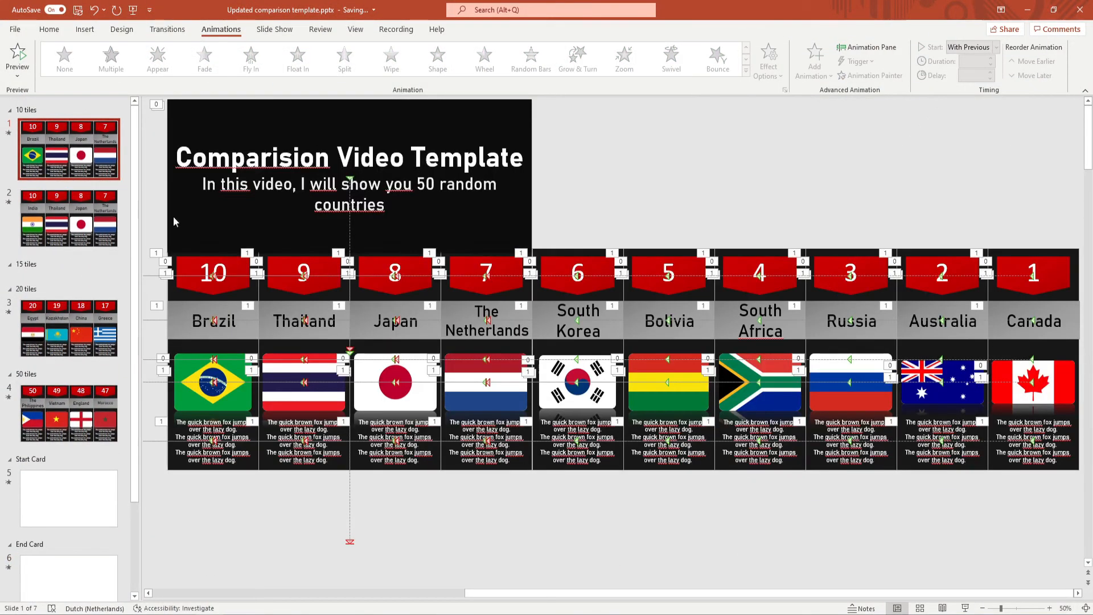
left_click(867, 46)
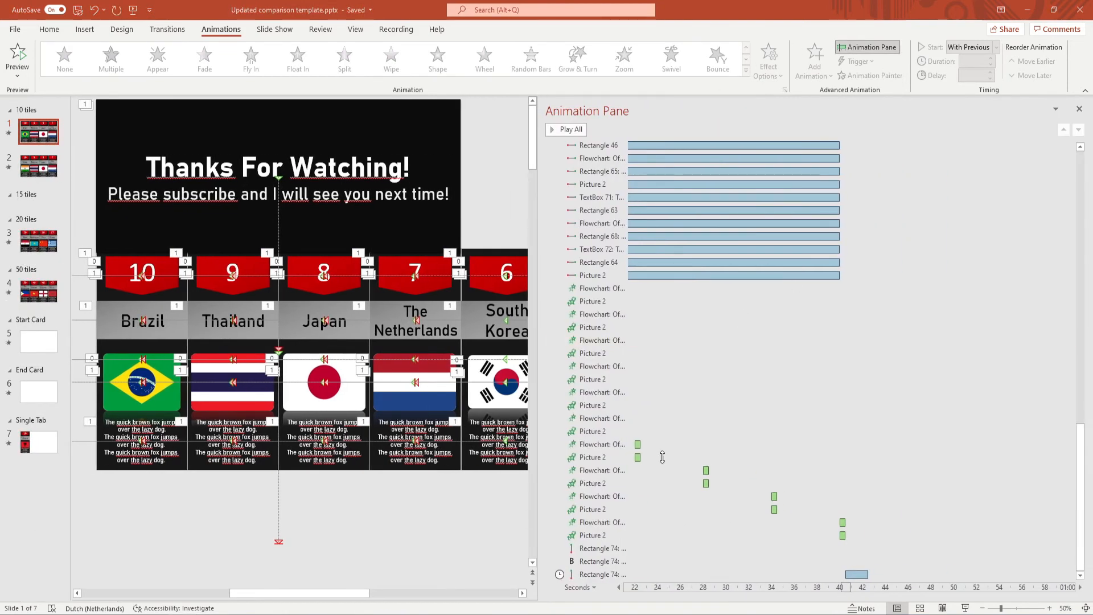
right_click(601, 548)
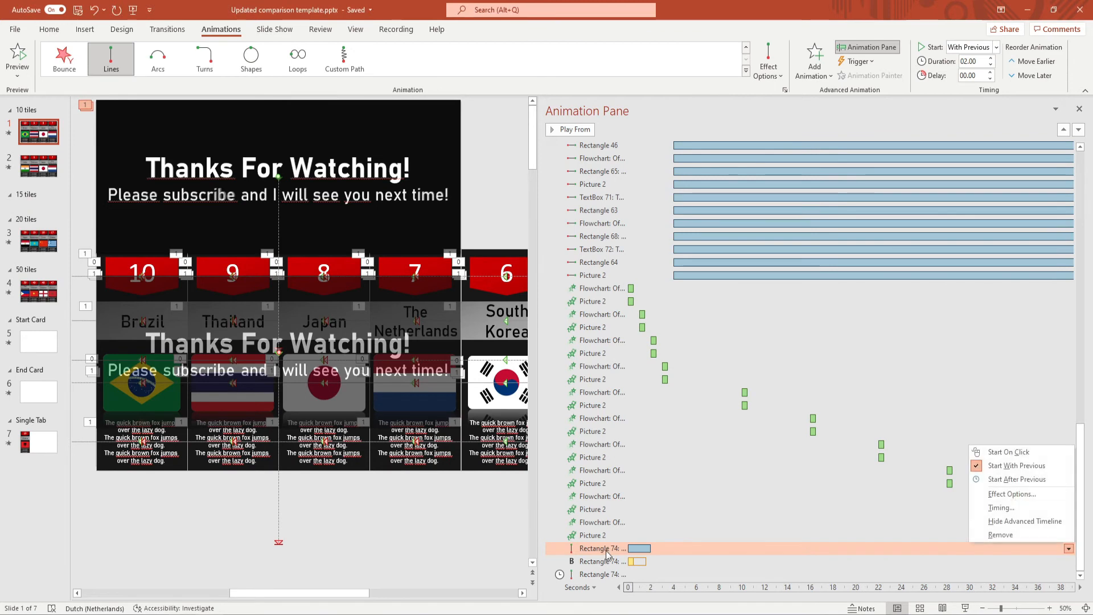
left_click(1018, 478)
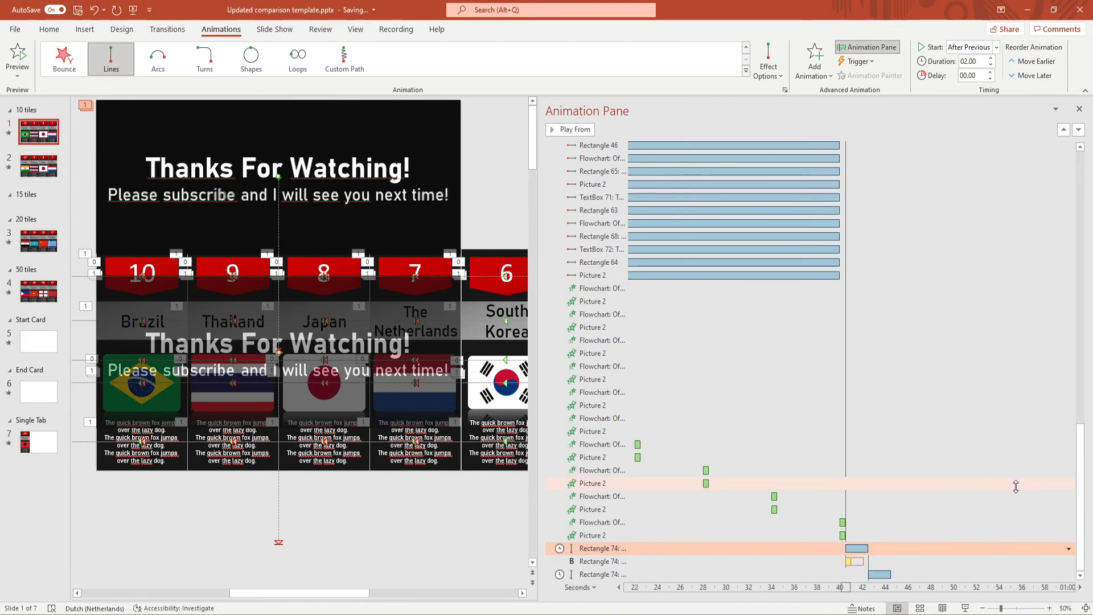
left_click(866, 46)
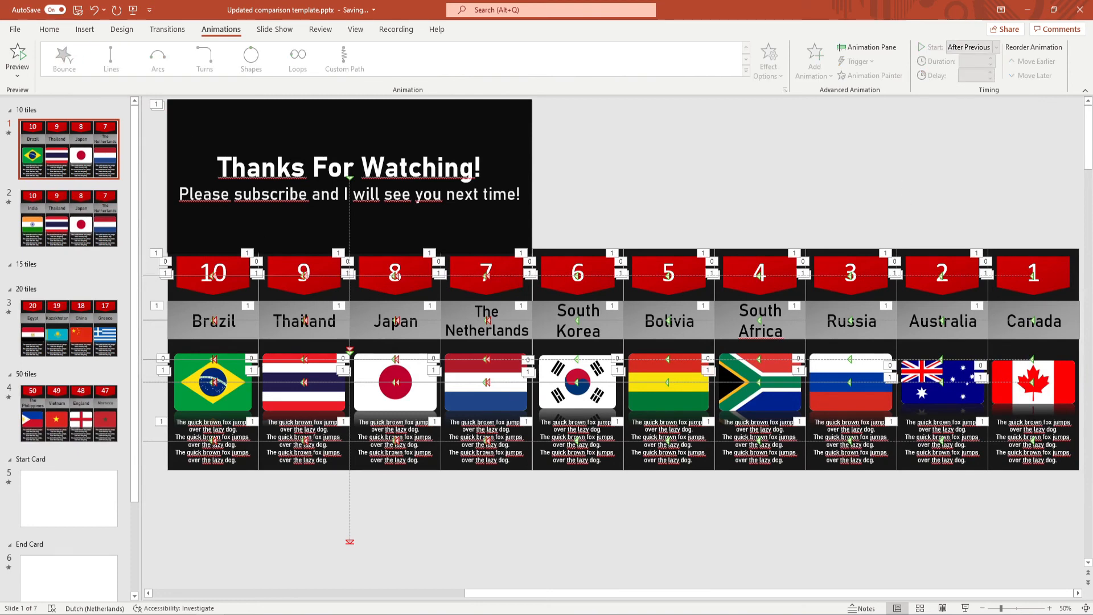
Step: Start a video export with Full HD (1080p) quality selected
left_click(13, 29)
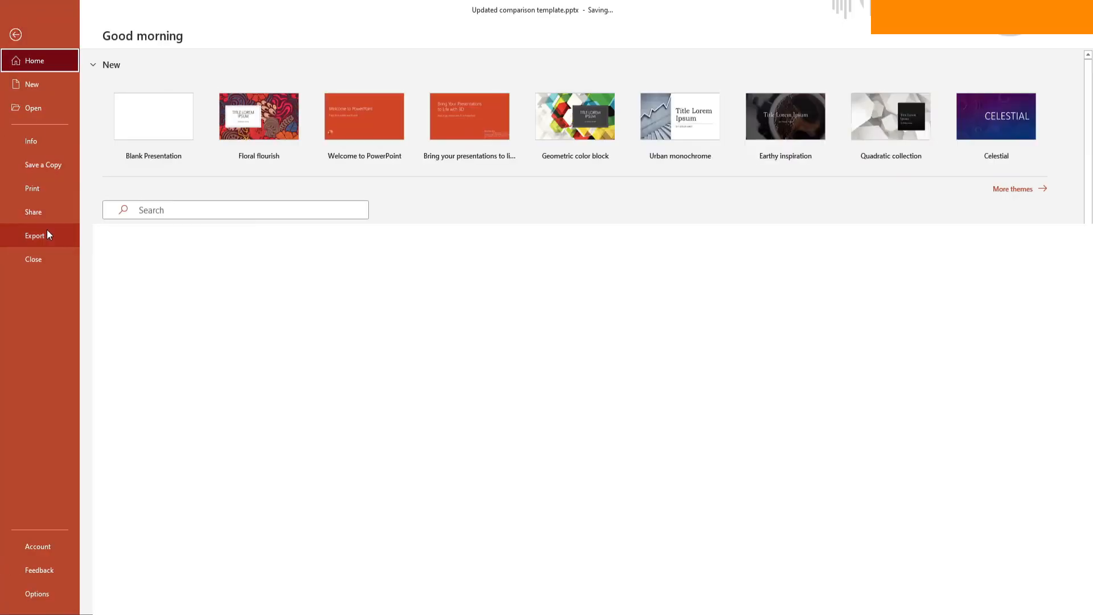
left_click(34, 235)
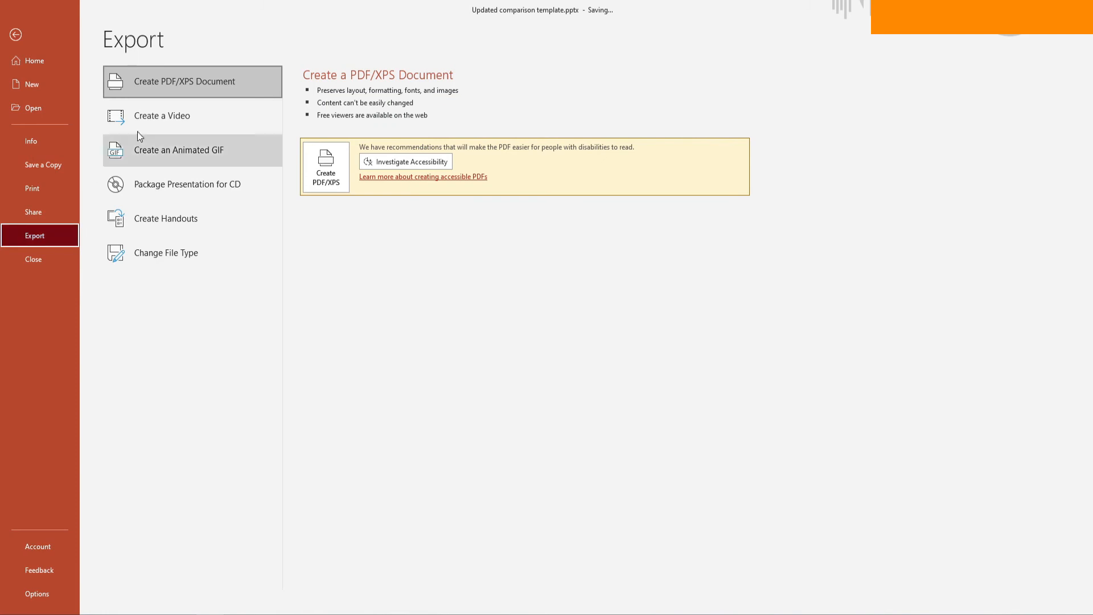
left_click(162, 116)
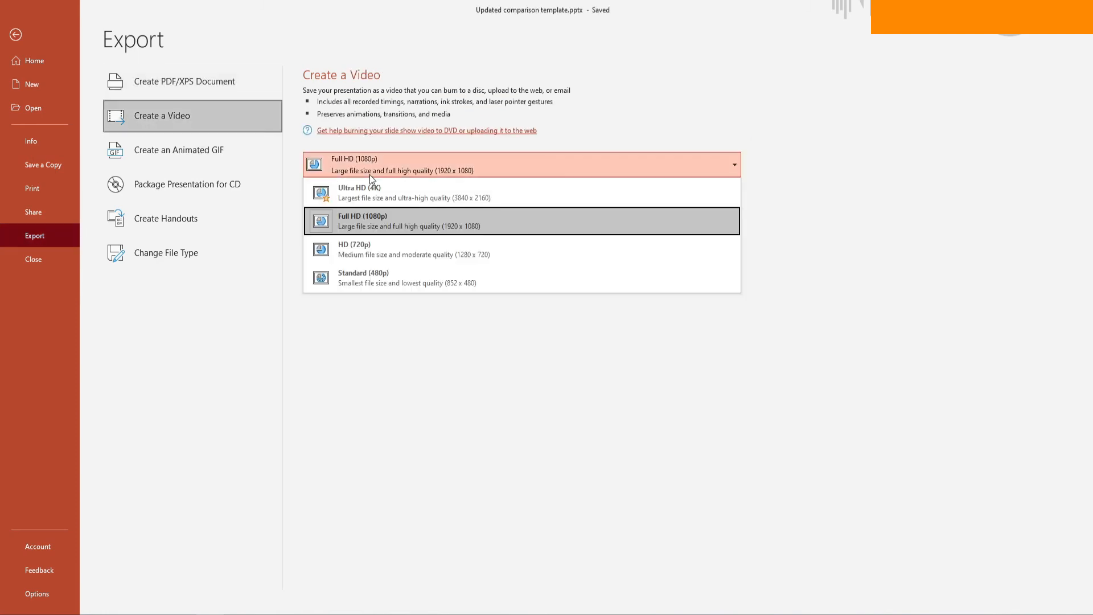
left_click(413, 192)
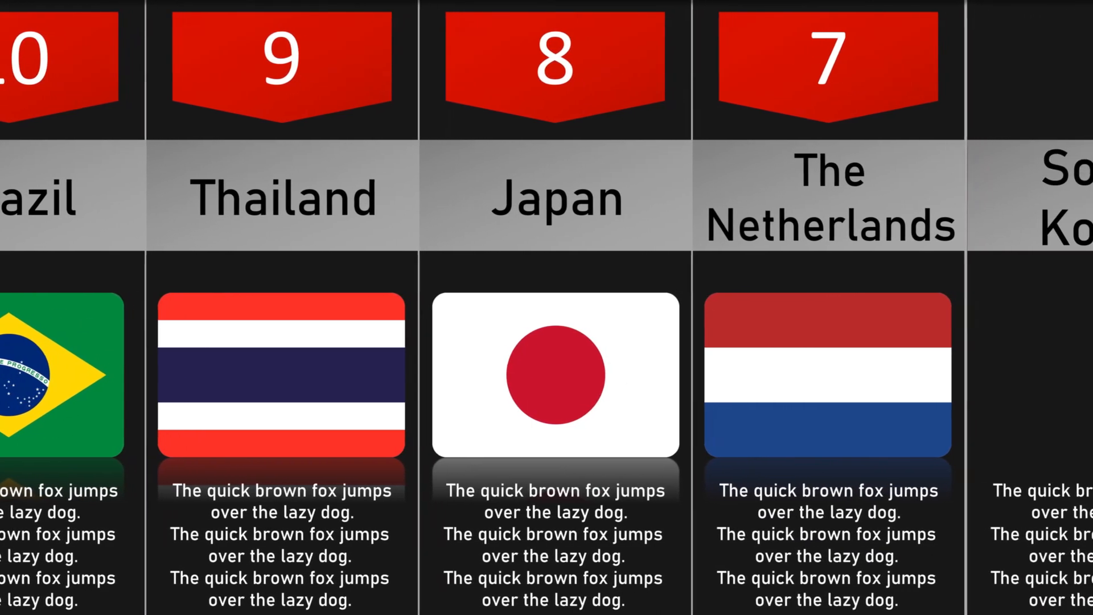
Step: Create and play the exported video as it scrolls toward the South Korea tile
scroll("left", 3)
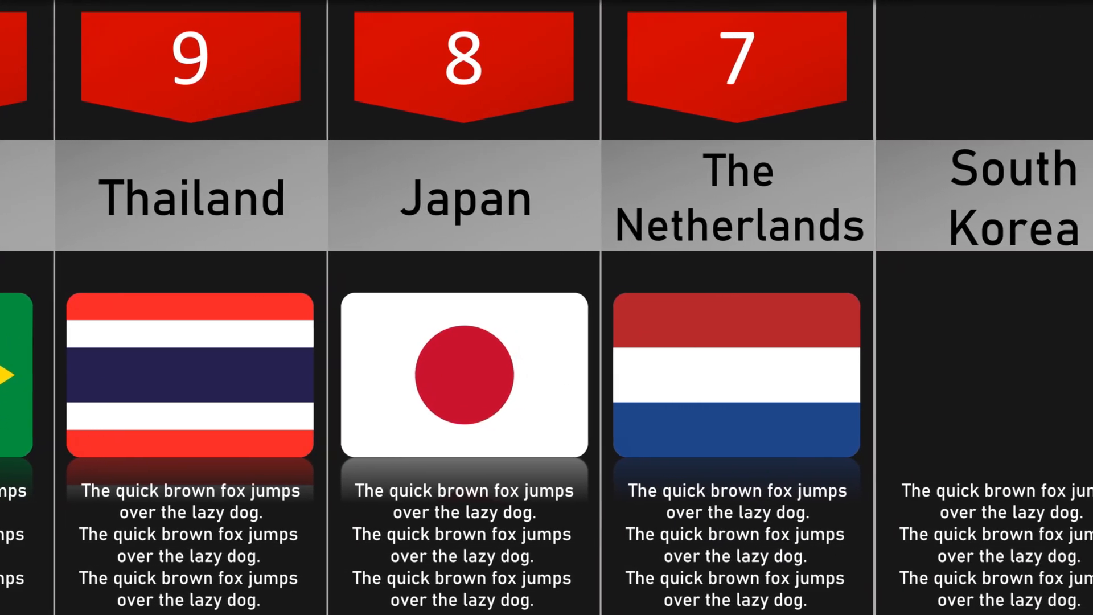